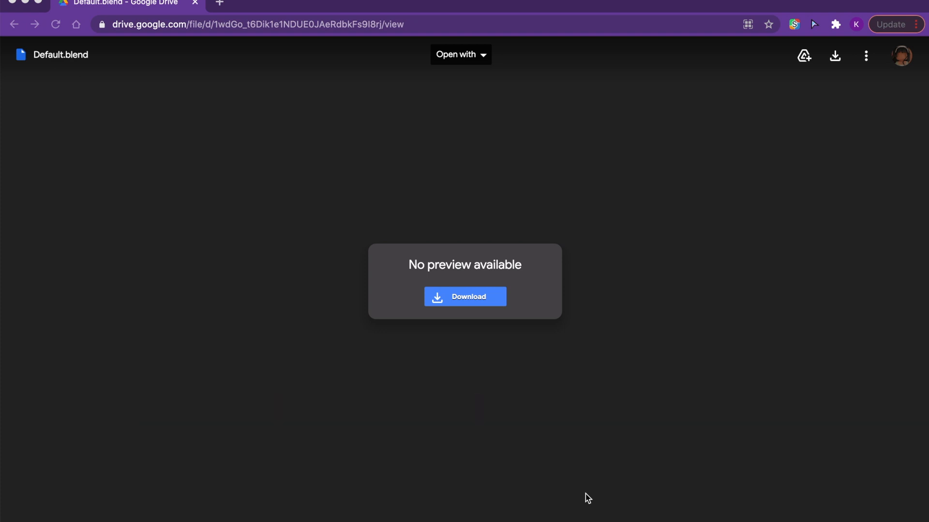
mouse_move(540, 369)
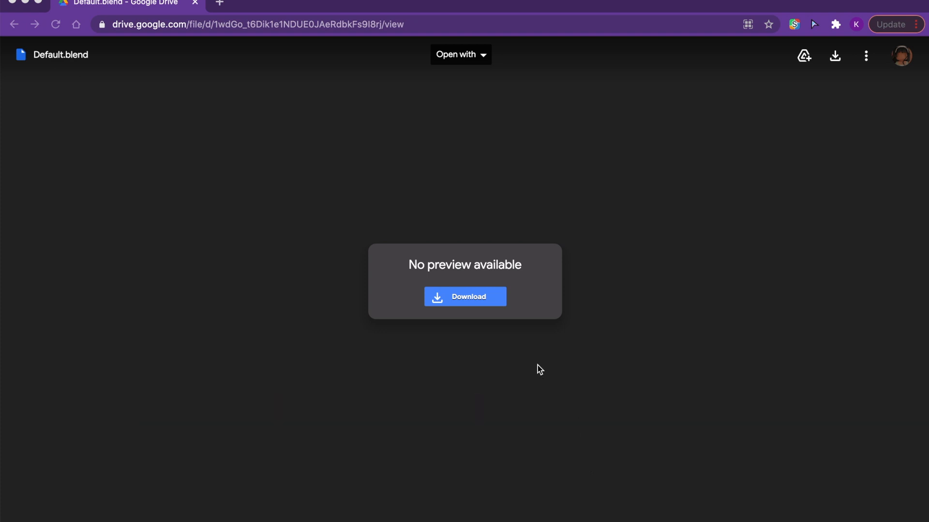
mouse_move(533, 345)
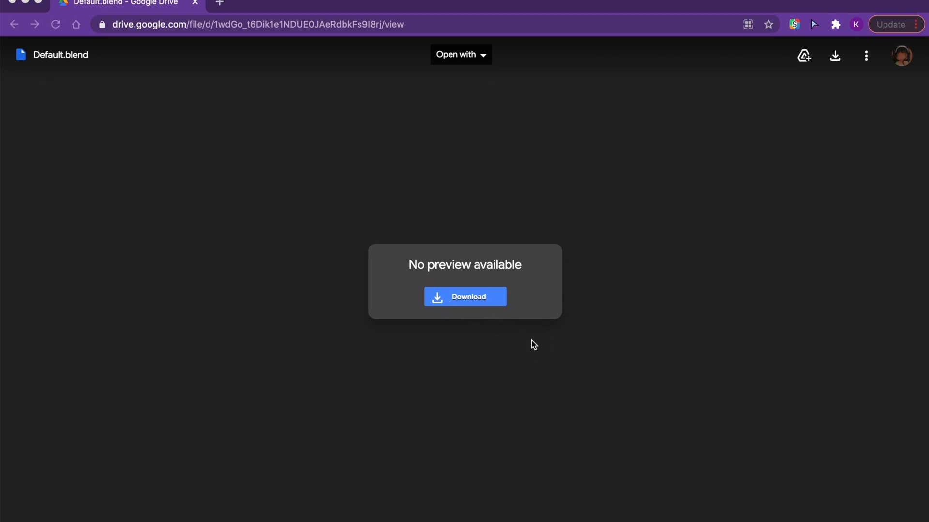
mouse_move(511, 247)
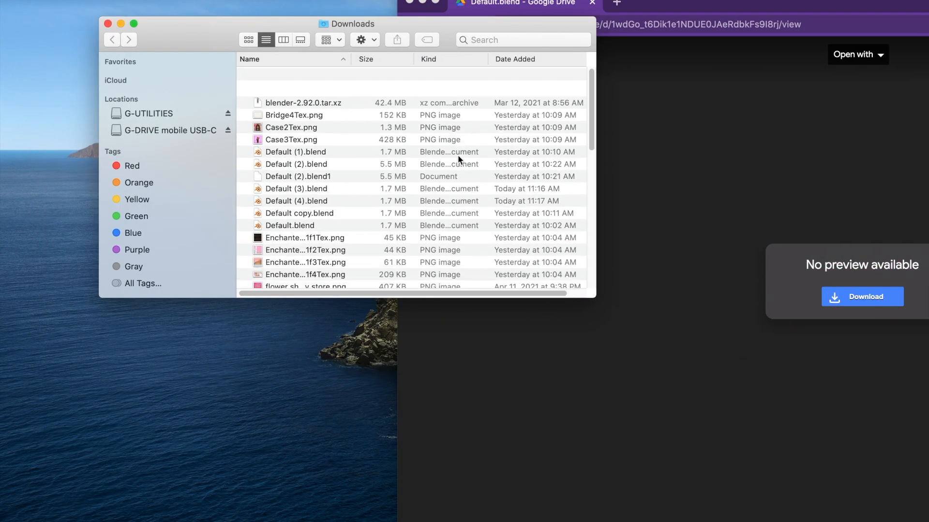
Find Default (4).blend among the Downloads files and duplicate it
scroll("up", 3)
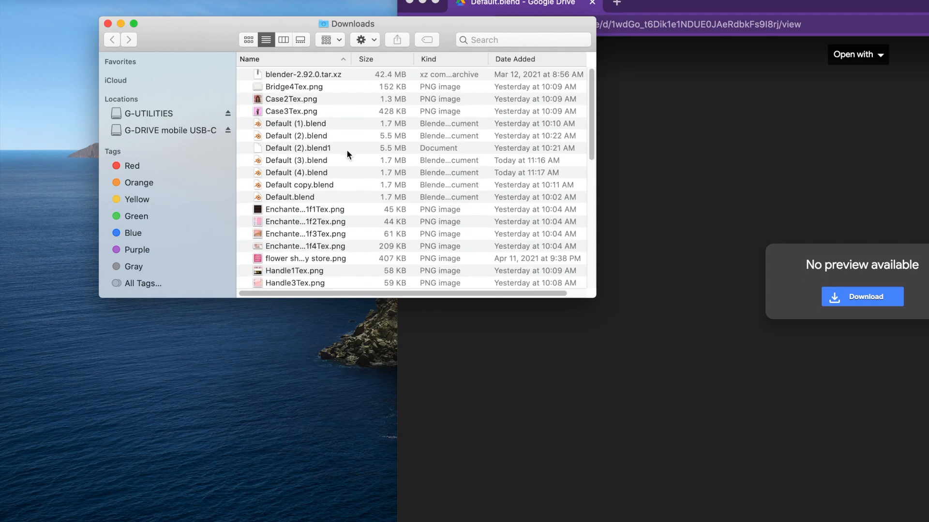
left_click(295, 136)
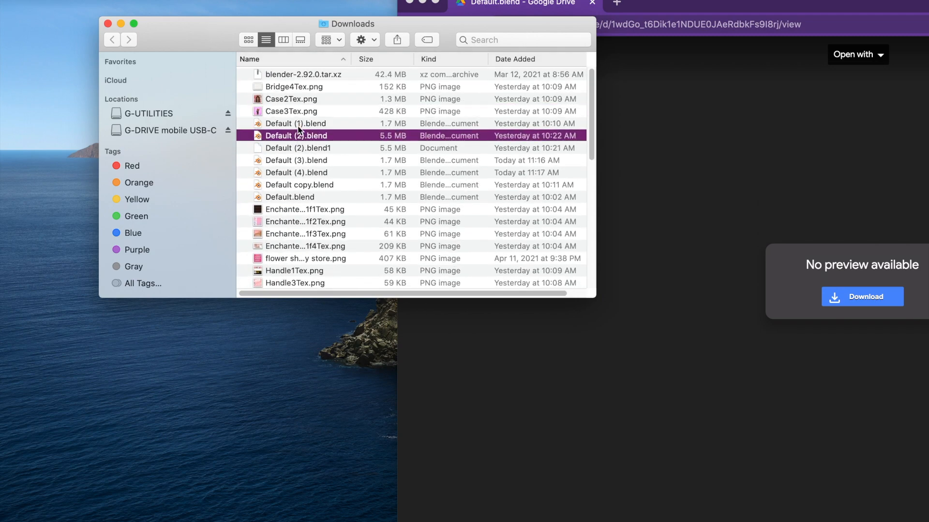
left_click(298, 148)
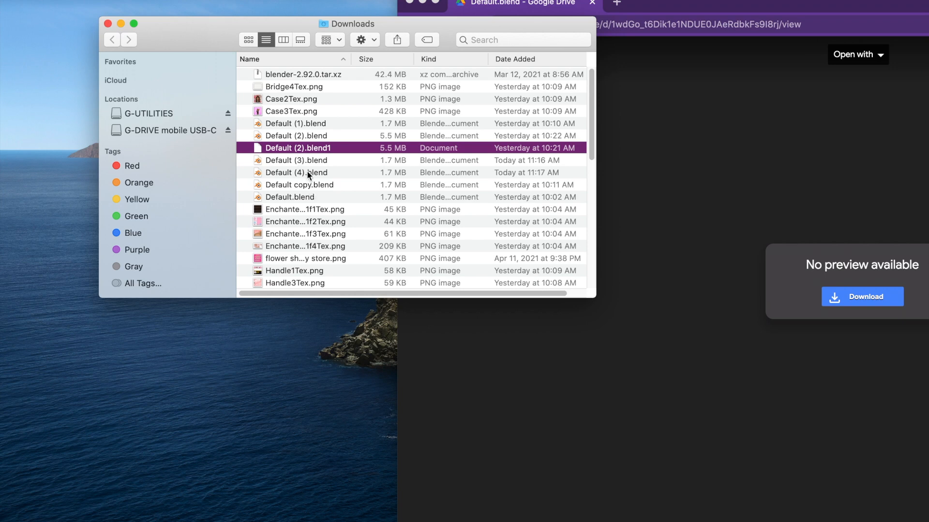
left_click(295, 172)
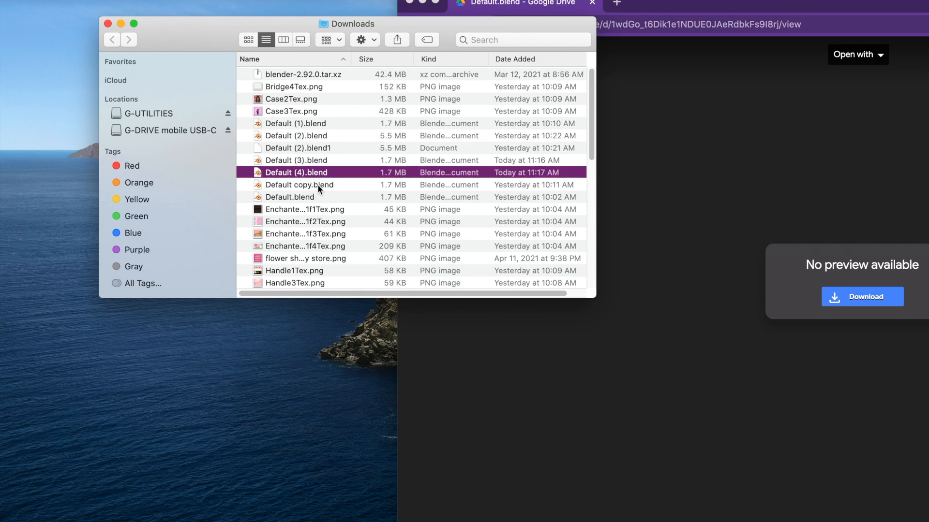
left_click(299, 185)
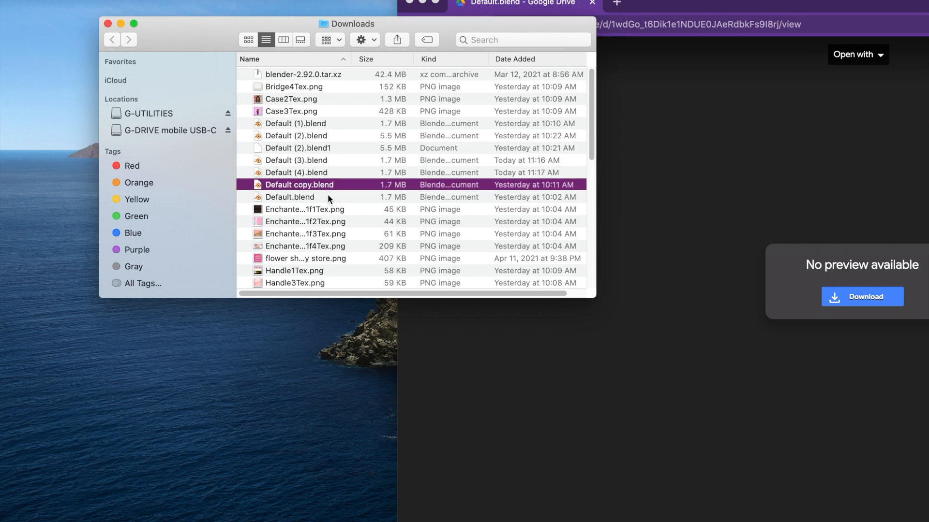
left_click(296, 173)
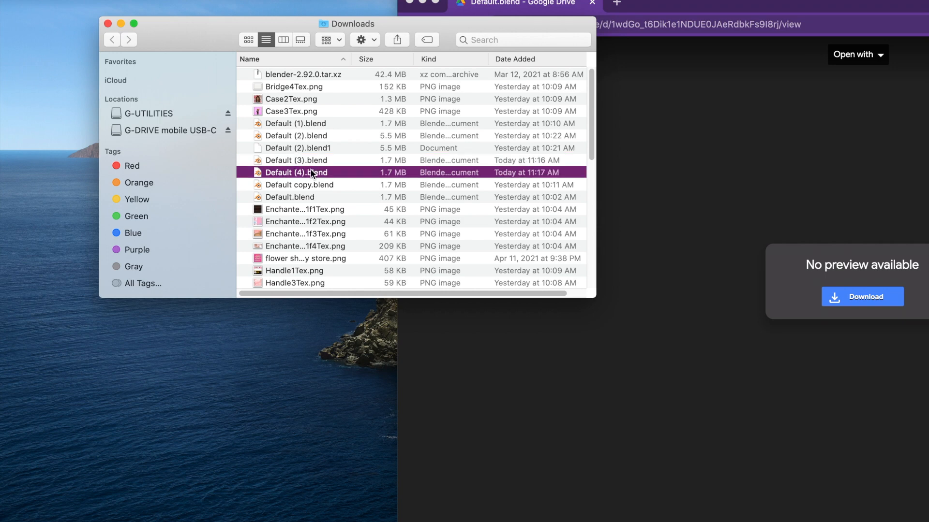
mouse_move(325, 179)
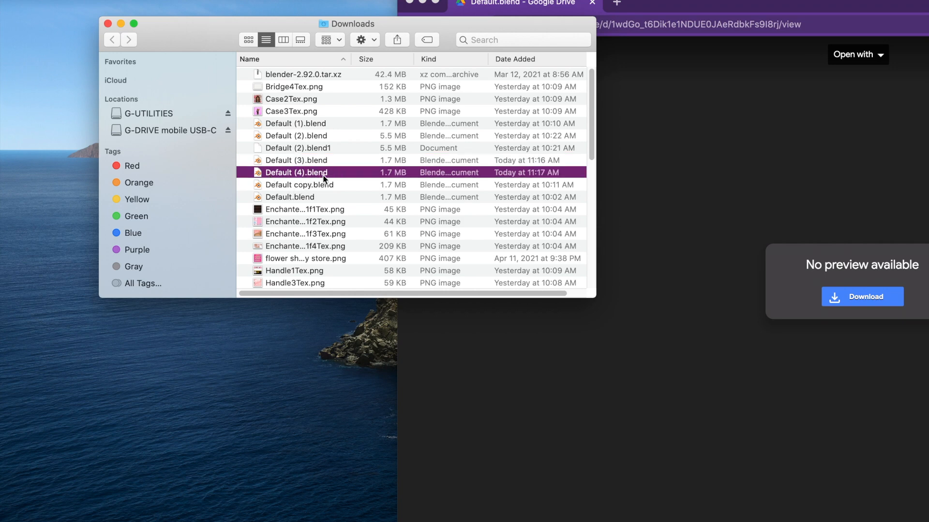
mouse_move(335, 179)
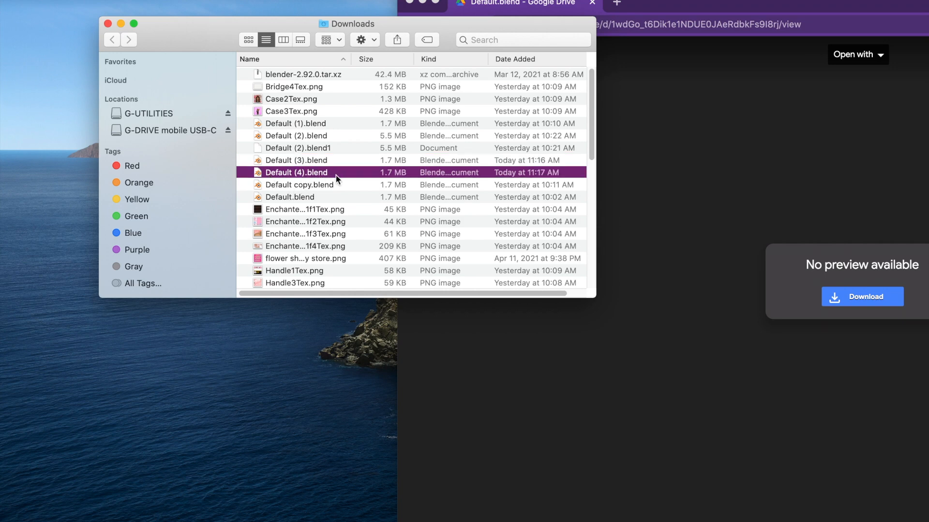
right_click(296, 172)
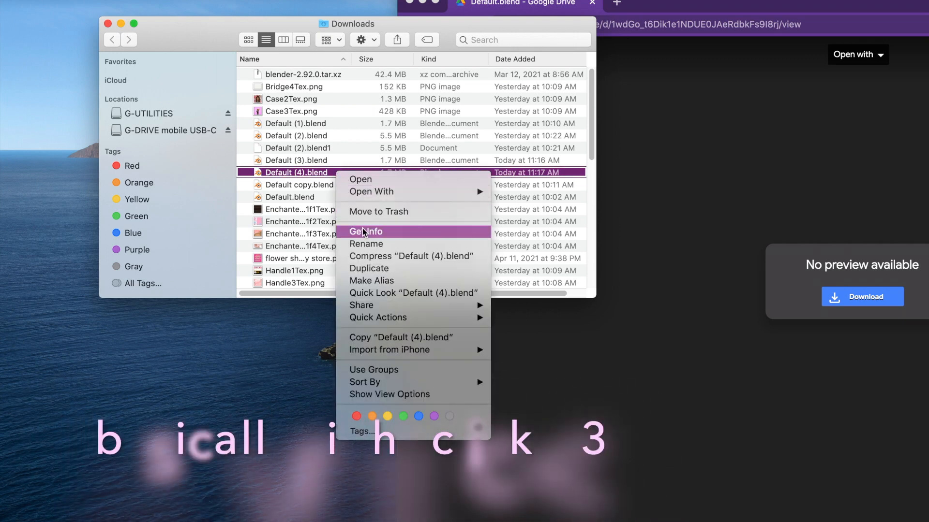
left_click(368, 269)
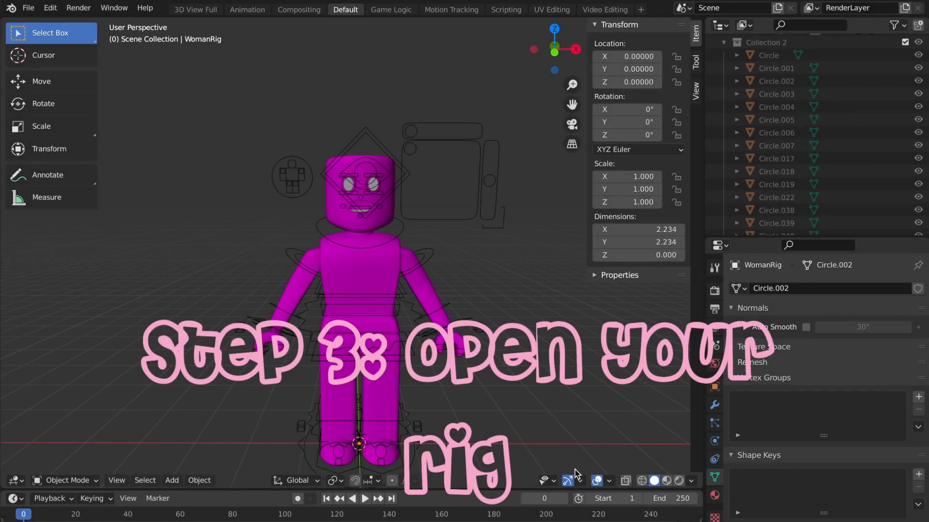
mouse_move(444, 443)
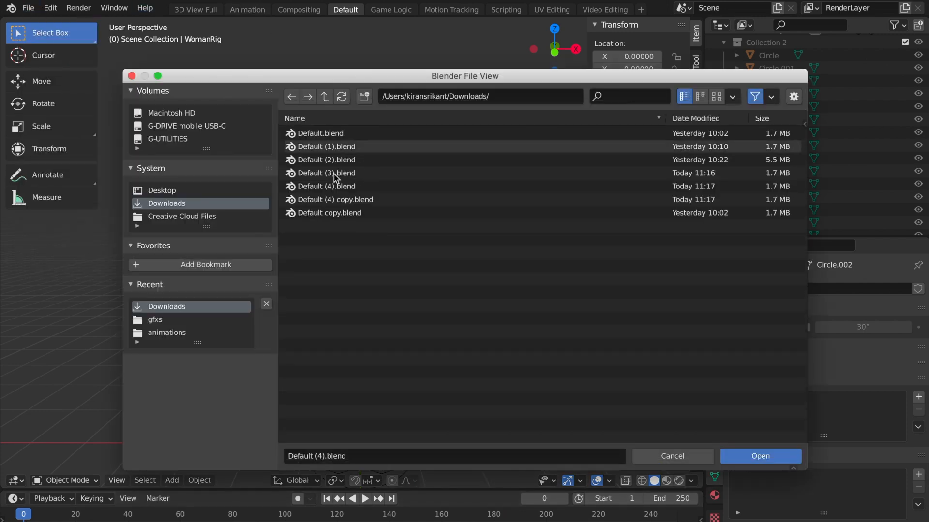
Open Default (4).blend through Blender's file browser to load the WomanRig
left_click(759, 456)
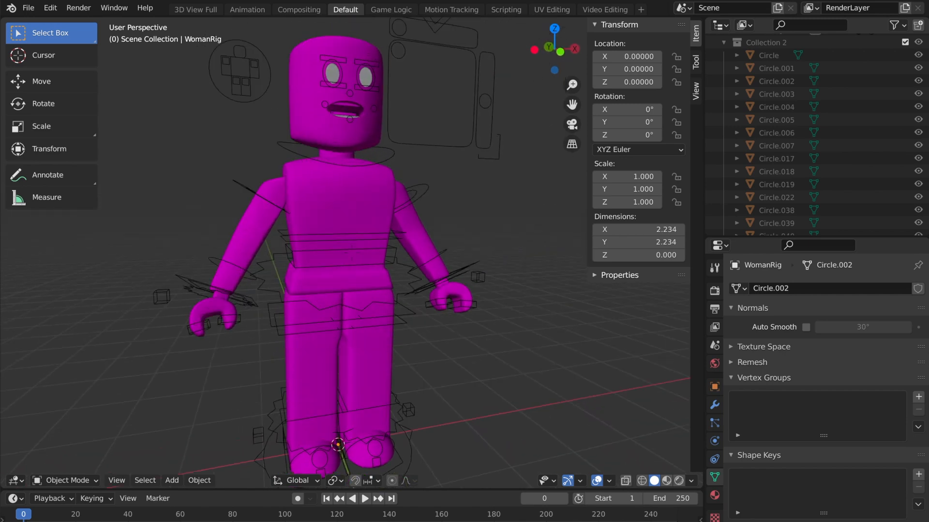
Select and delete the WomanRig's head mesh, then zoom out over the body
left_click_drag(255, 87, 369, 205)
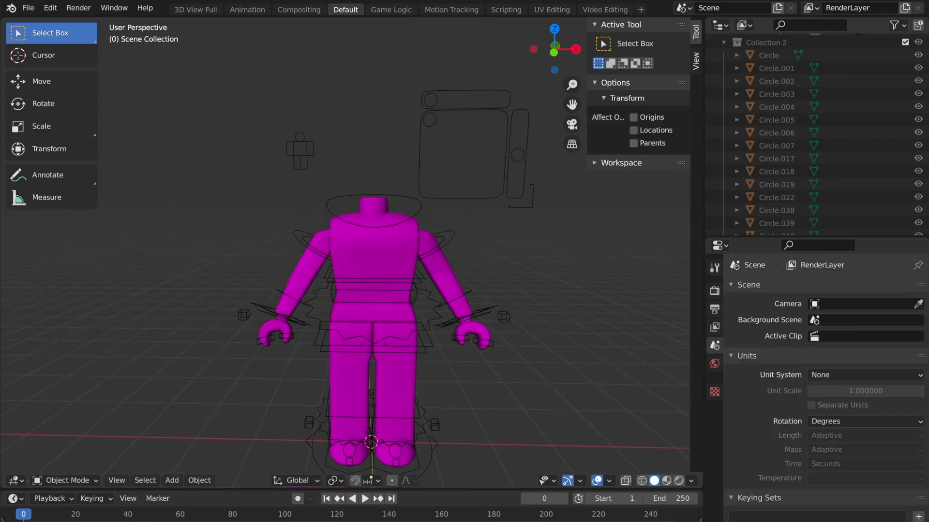
scroll("down", 3)
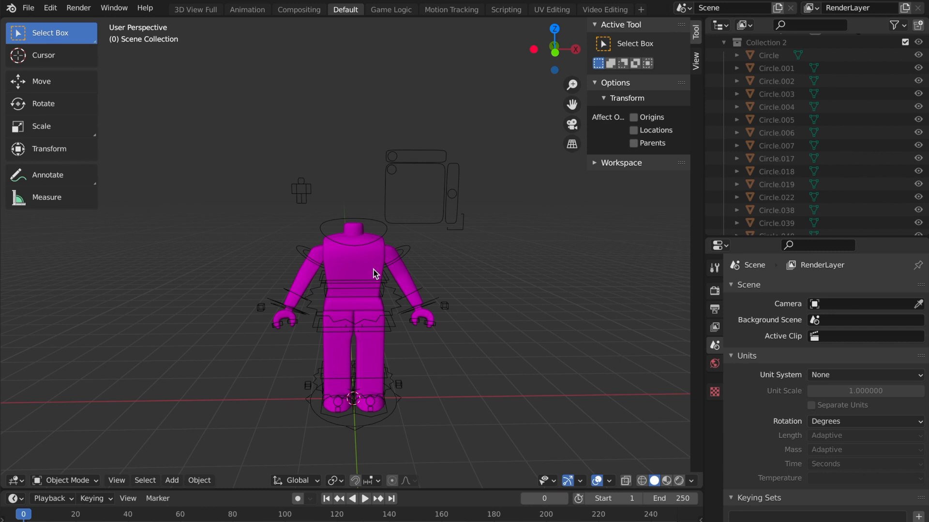
mouse_move(77, 8)
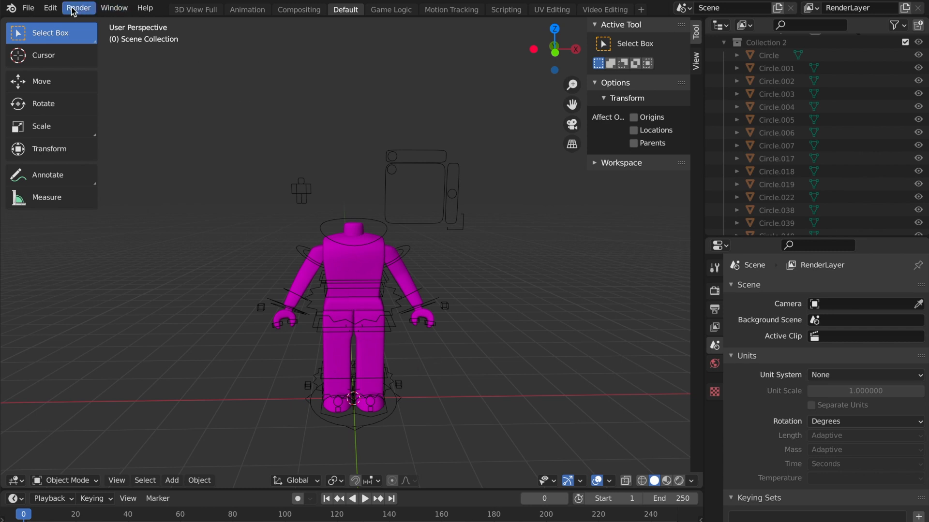
Append all objects from the Object folder of Default (4) copy.blend
left_click(27, 8)
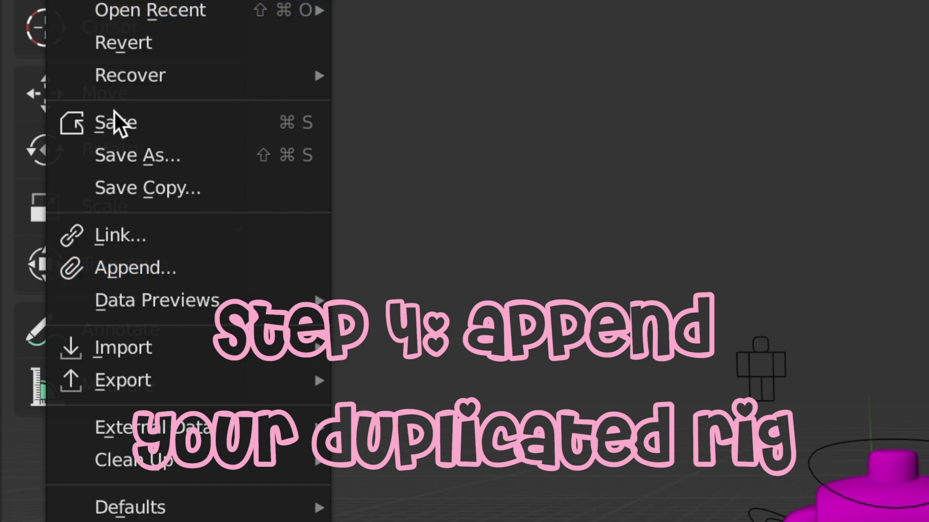
left_click(135, 268)
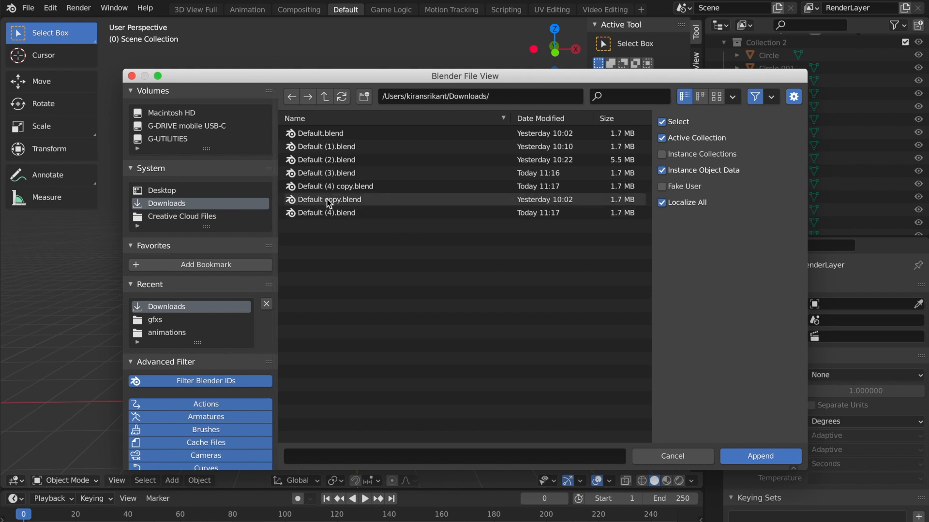
mouse_move(338, 208)
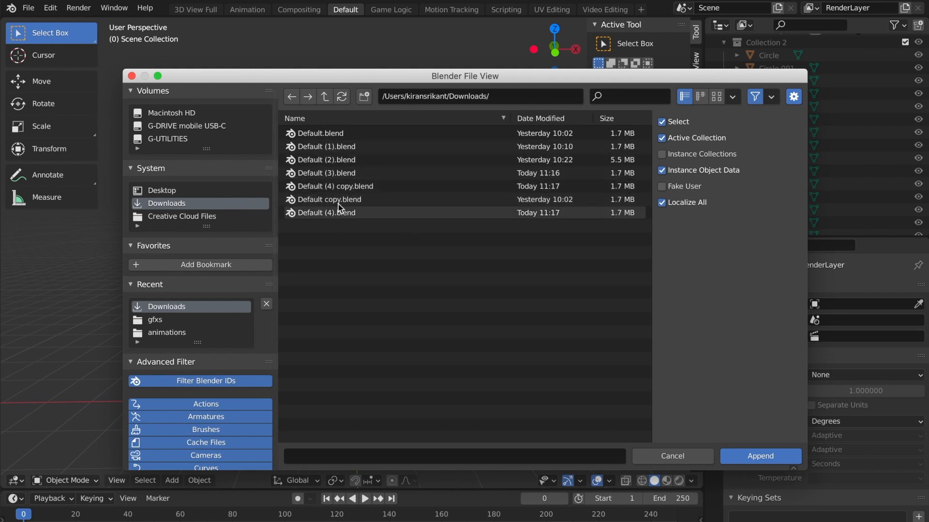
mouse_move(336, 186)
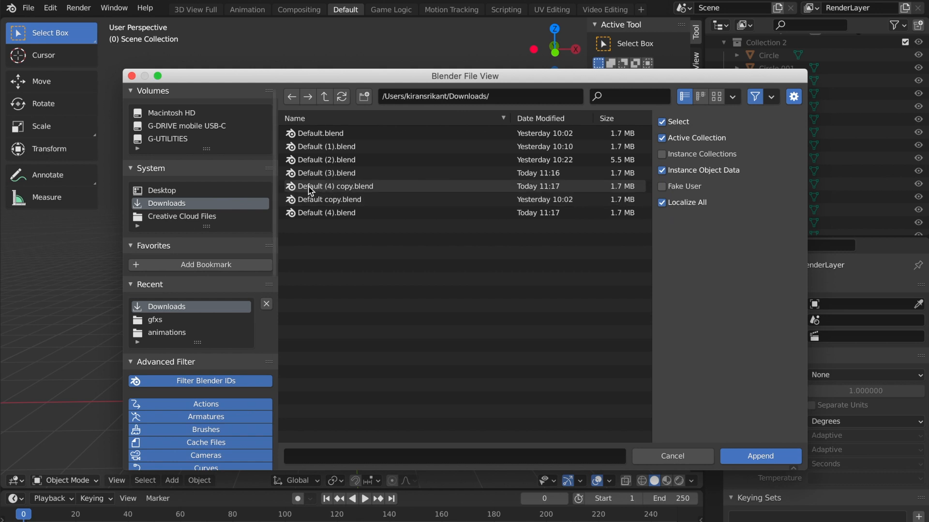
left_click(336, 186)
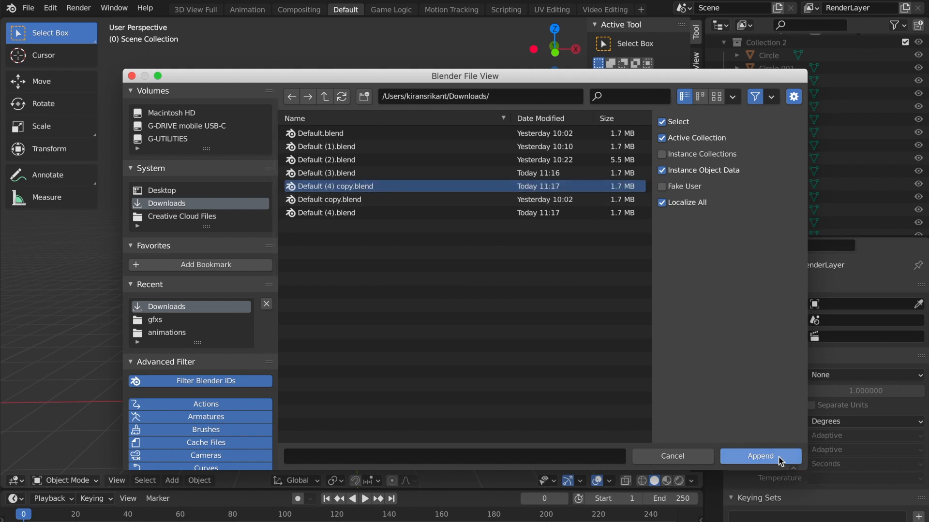
double_click(335, 185)
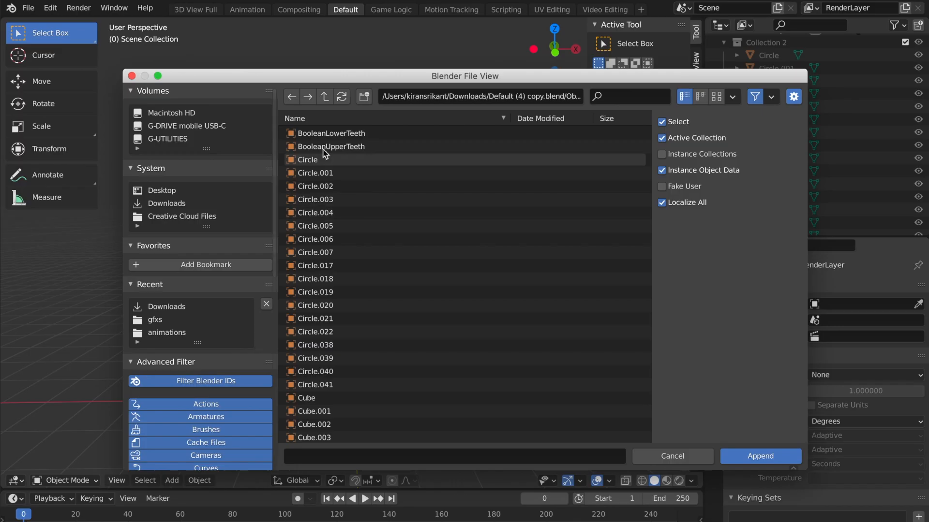
scroll("down", 3)
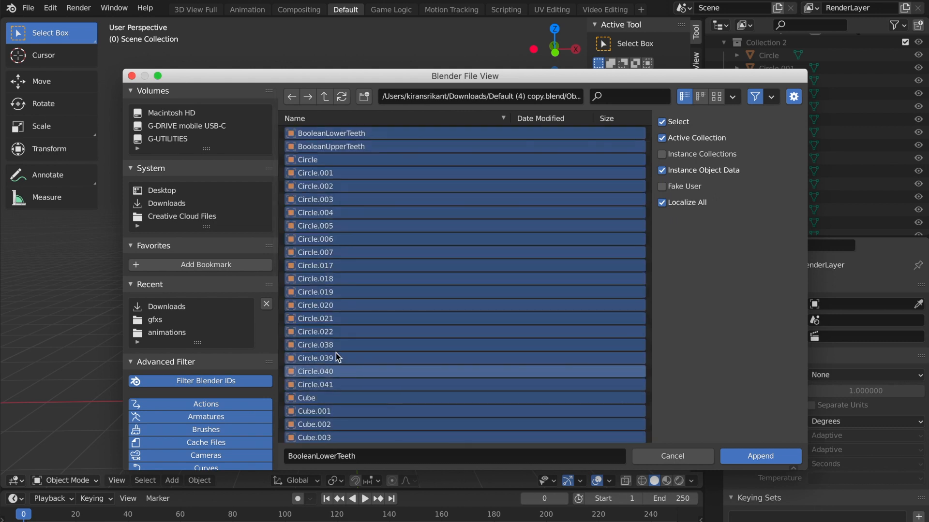
left_click(331, 133)
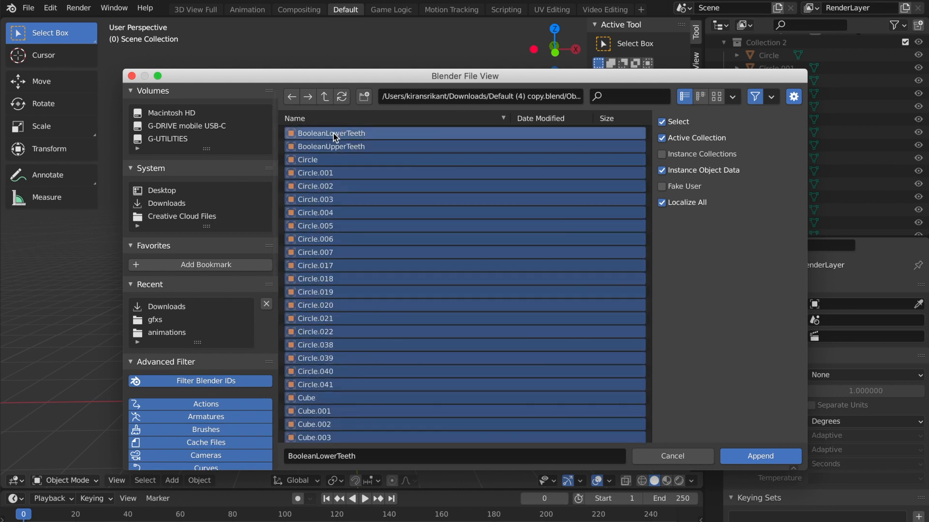
scroll("down", 3)
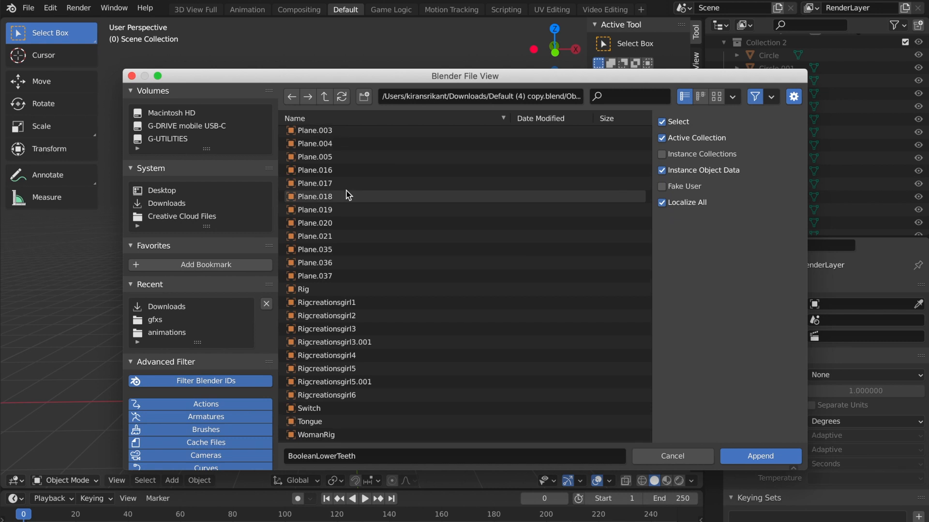
mouse_move(315, 441)
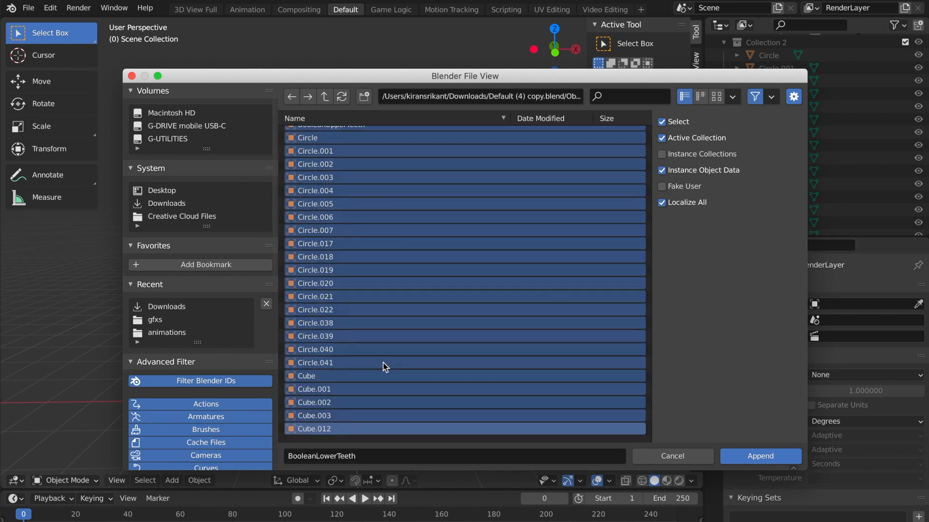
scroll("up", 3)
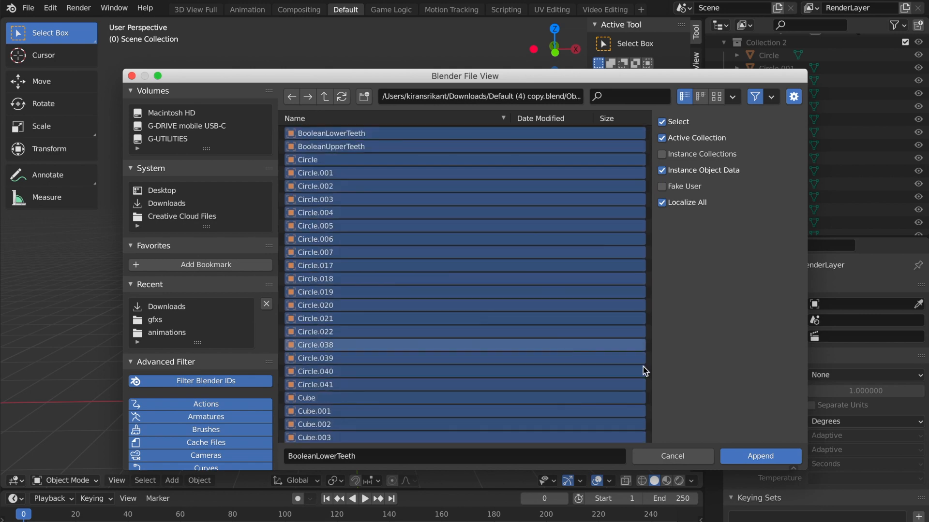
left_click(759, 456)
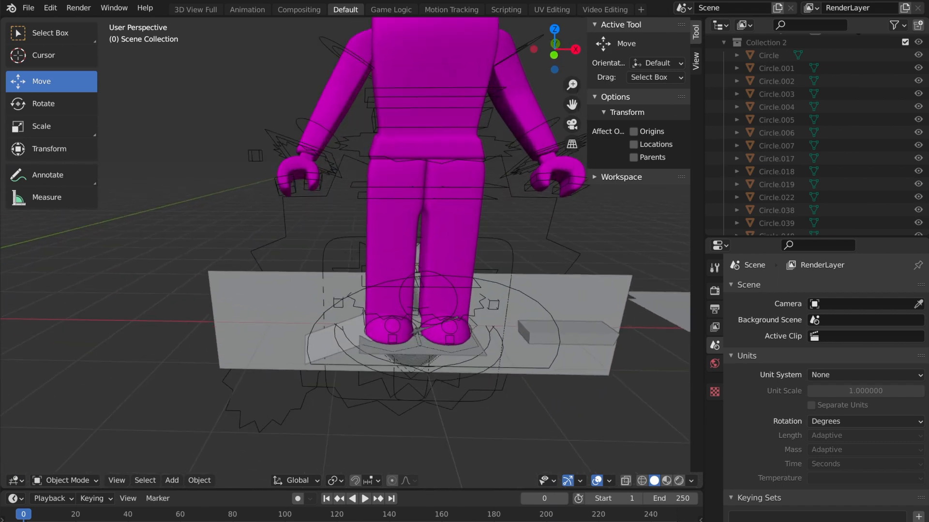
Slide the appended WomanRig along X to stand beside the headless rig
scroll("down", 3)
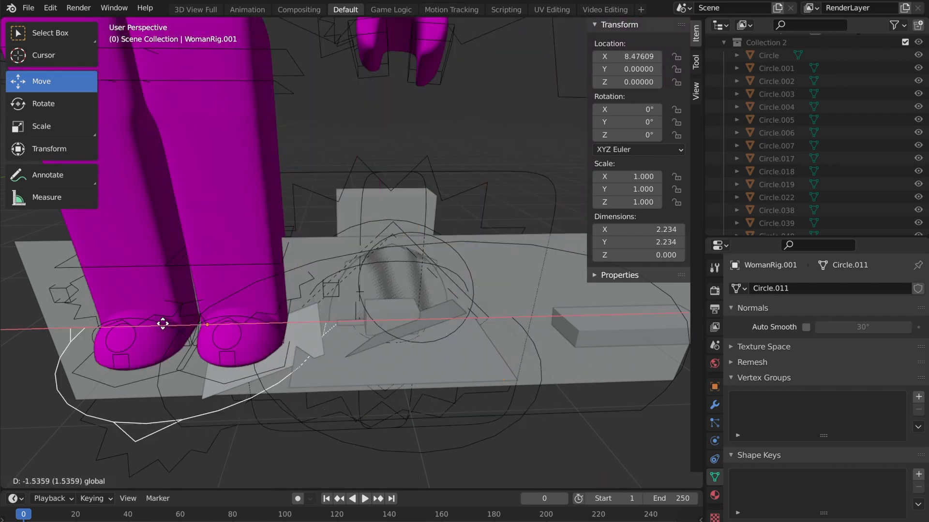
left_click(163, 324)
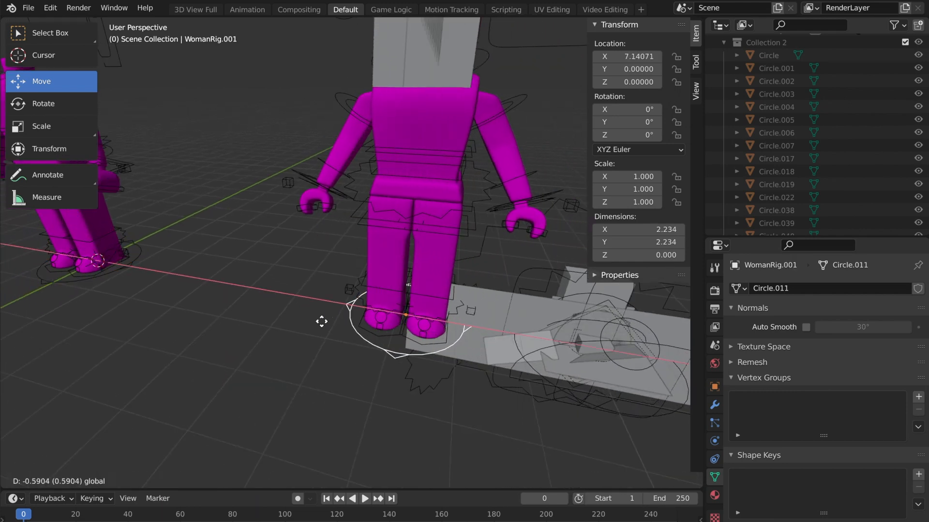
left_click(322, 321)
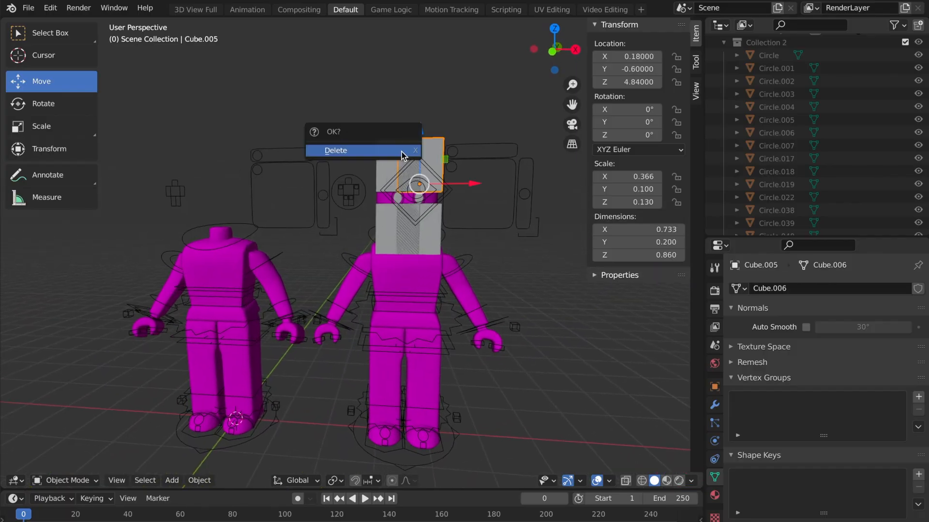
Delete head cubes Cube.005 and Cube.004 from the rigs
left_click(336, 150)
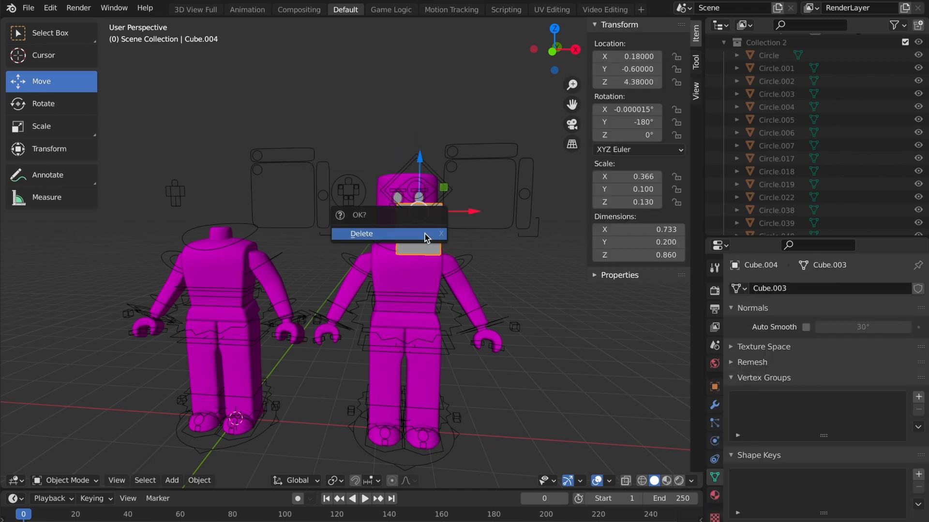
left_click(361, 233)
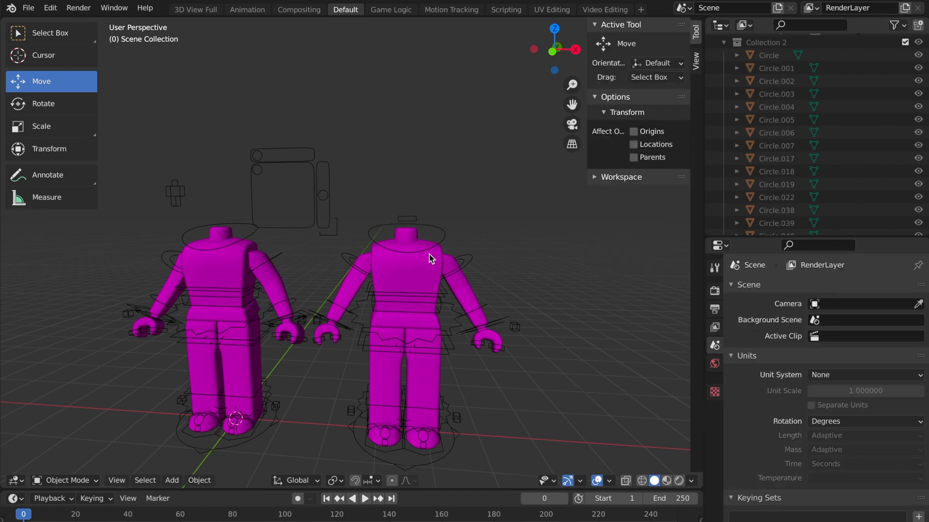
scroll("down", 3)
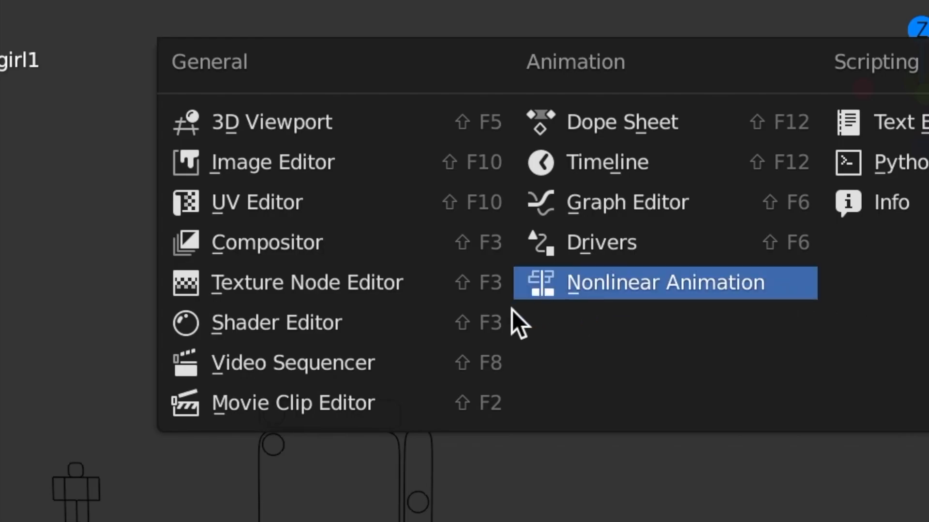
Switch an area to the Shader Editor showing the Rigcreationsgirl1 material nodes
left_click(663, 283)
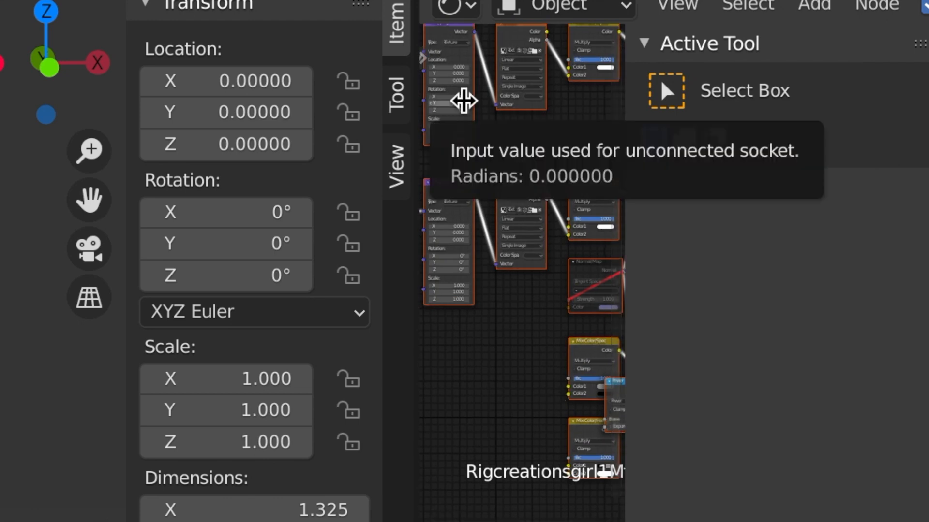
mouse_move(557, 372)
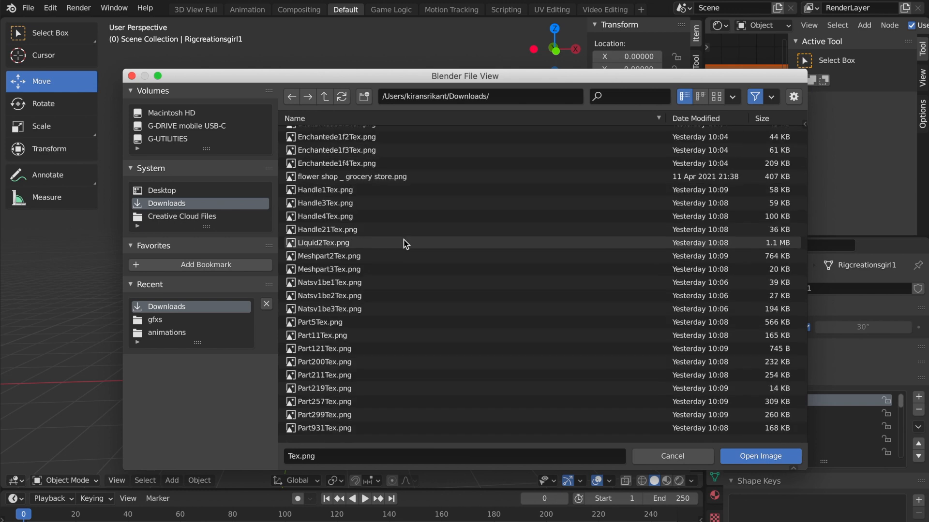
Load Enchantede1f4Tex.png into the left rig's Image Texture node
left_click(336, 212)
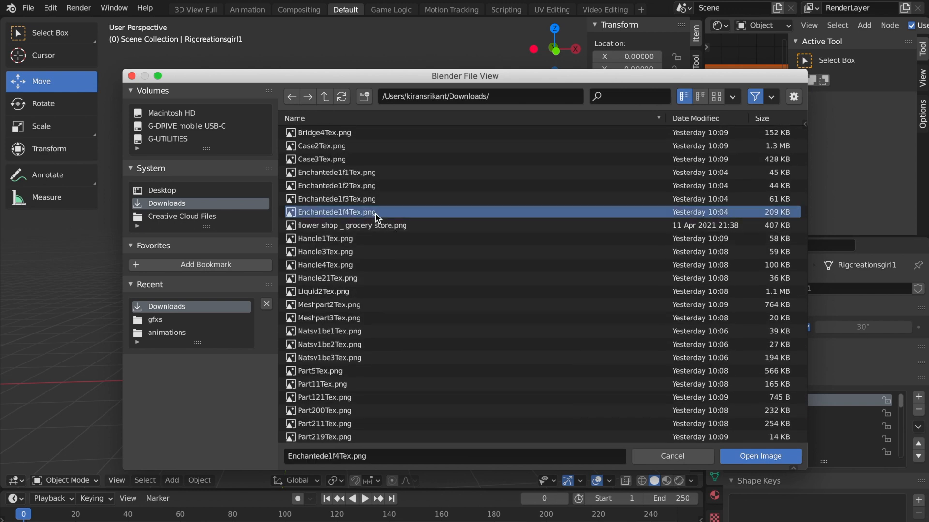
left_click(760, 456)
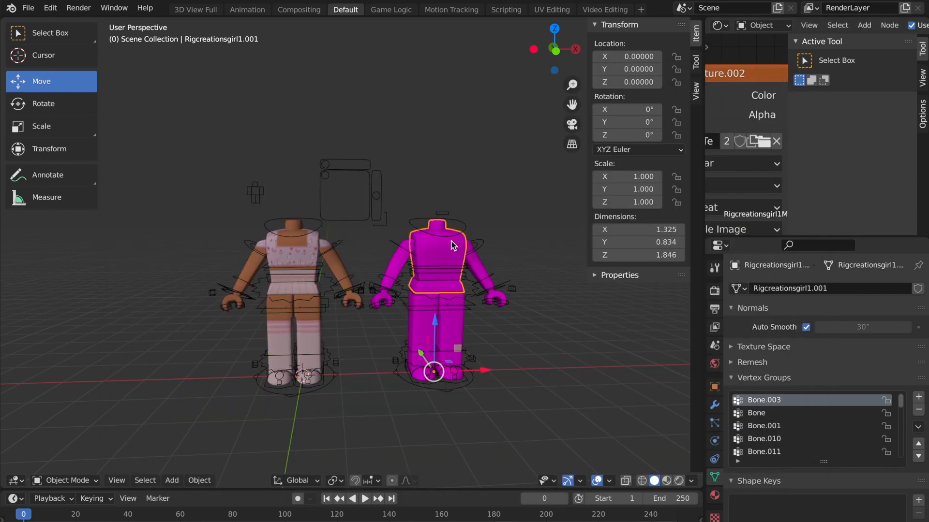
Load Natsv1be3Tex.png into the right rig's Image Texture node
left_click(754, 141)
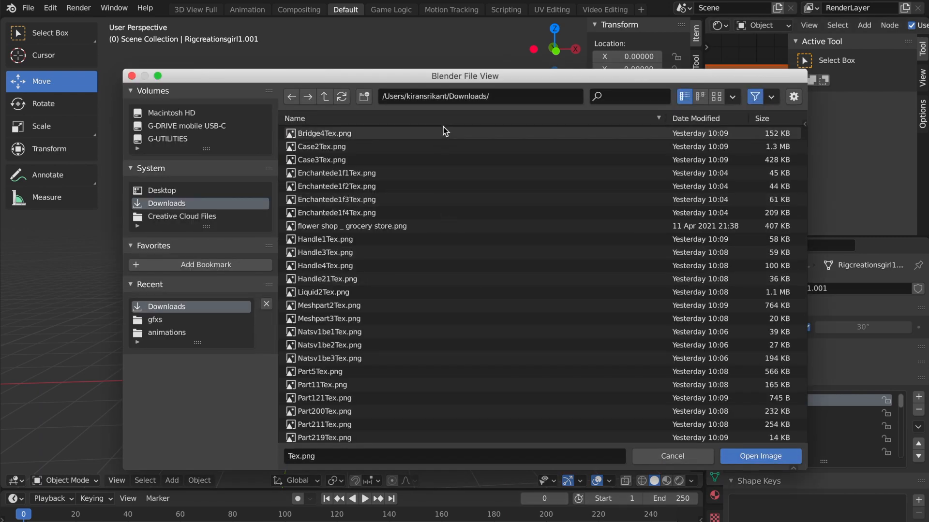
scroll("down", 3)
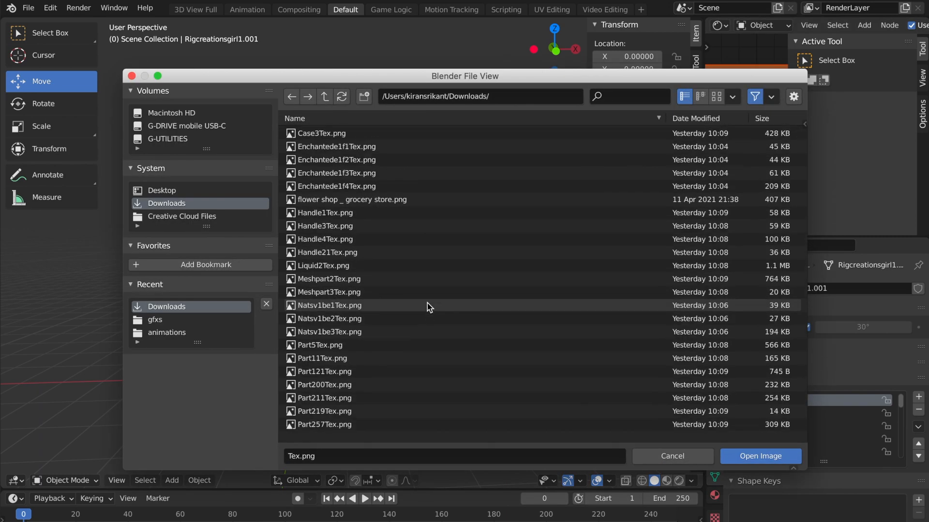
scroll("down", 3)
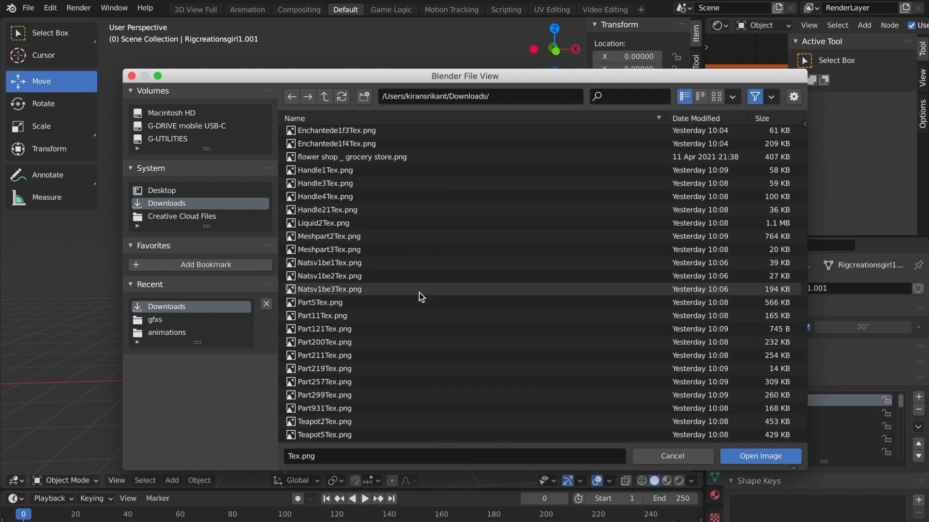
left_click(760, 456)
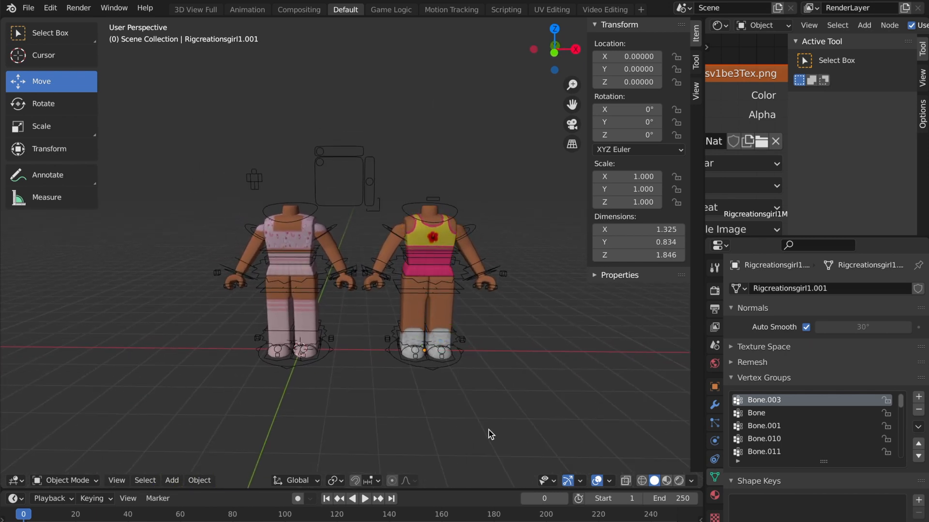
left_click(28, 8)
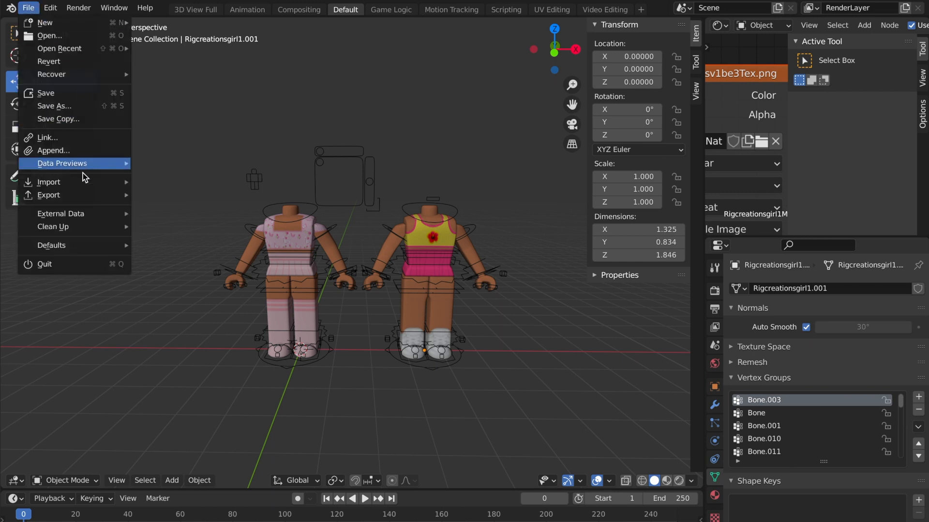
left_click(48, 182)
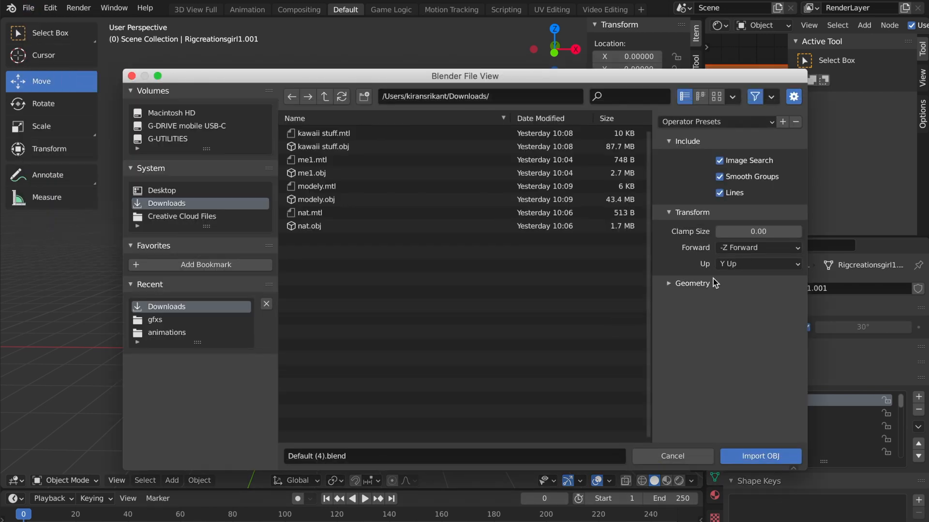
left_click(691, 283)
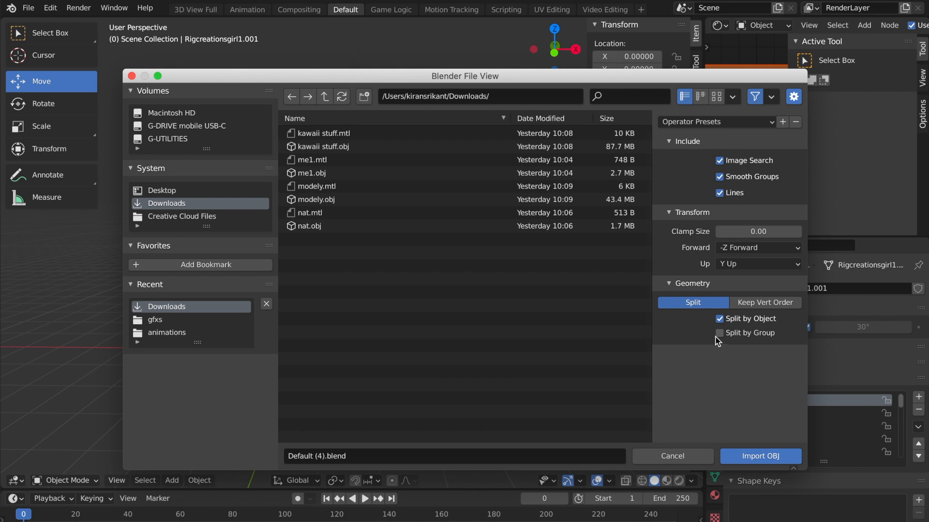
left_click(719, 332)
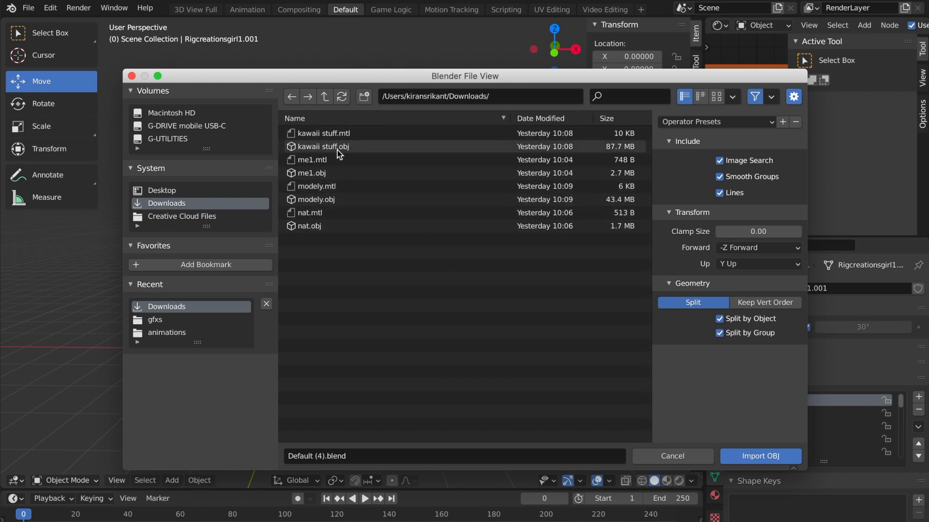
left_click(760, 456)
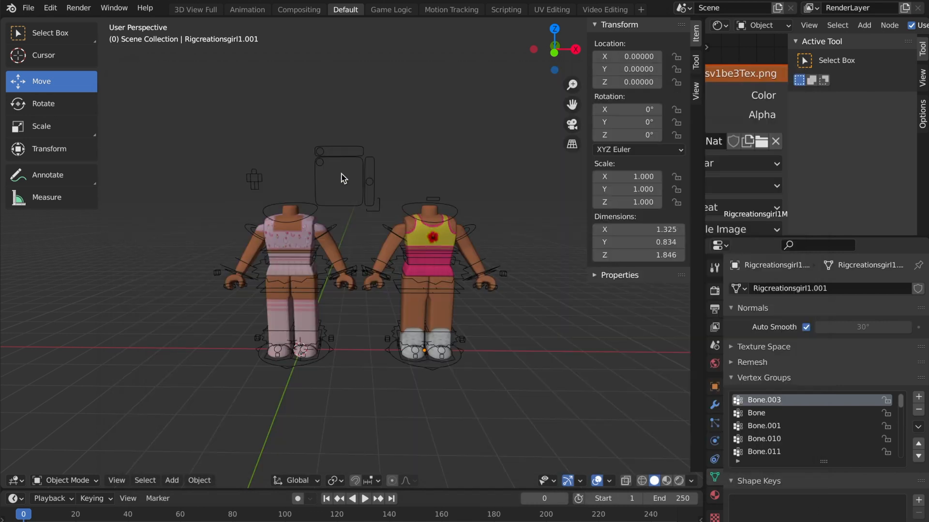